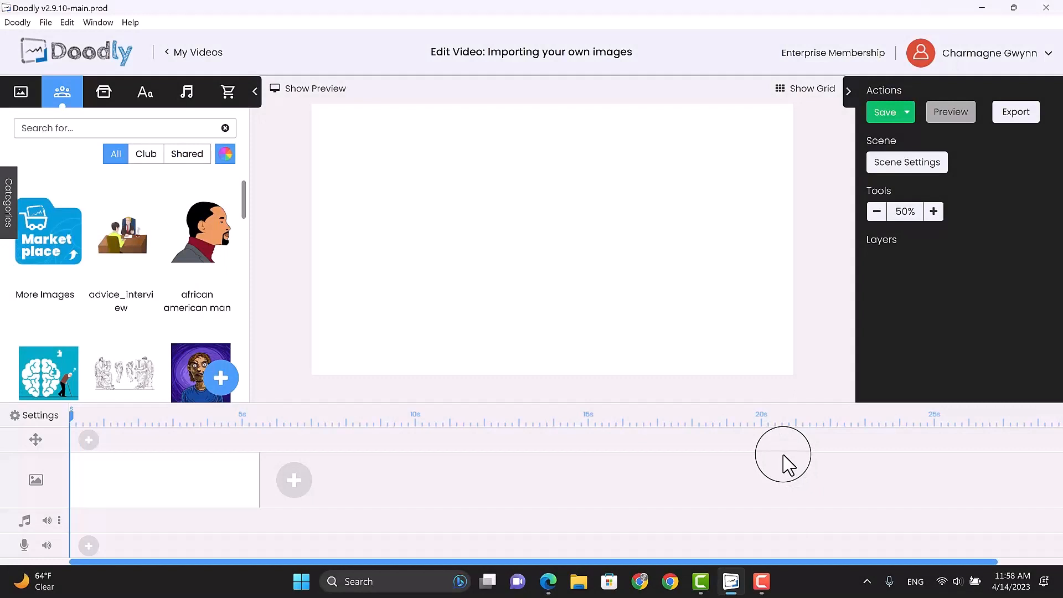
mouse_move(491, 247)
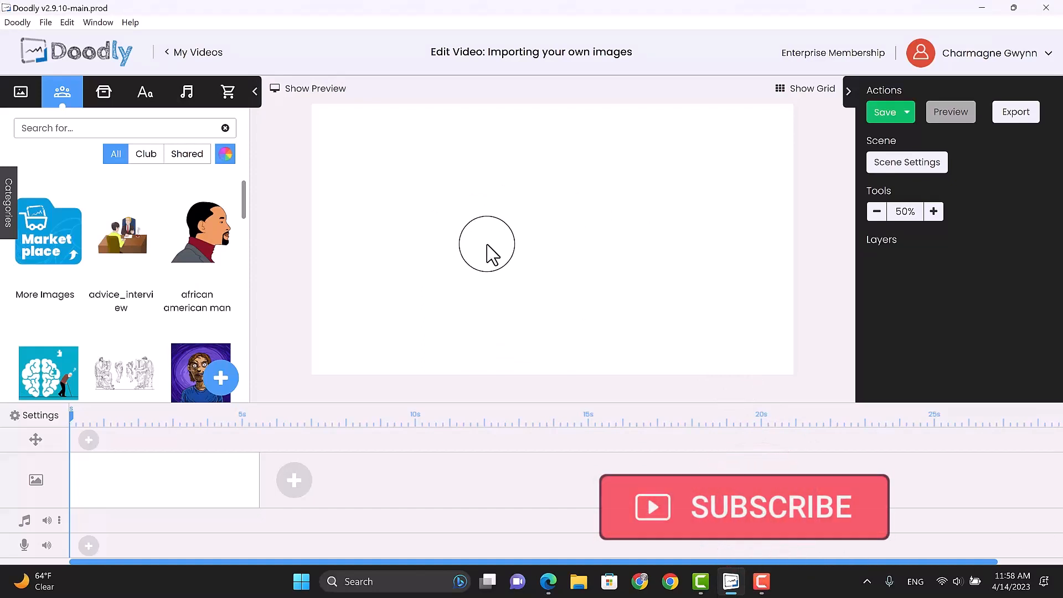
Step: Import the dog_pain image file into the Props library as a new custom prop
click(884, 112)
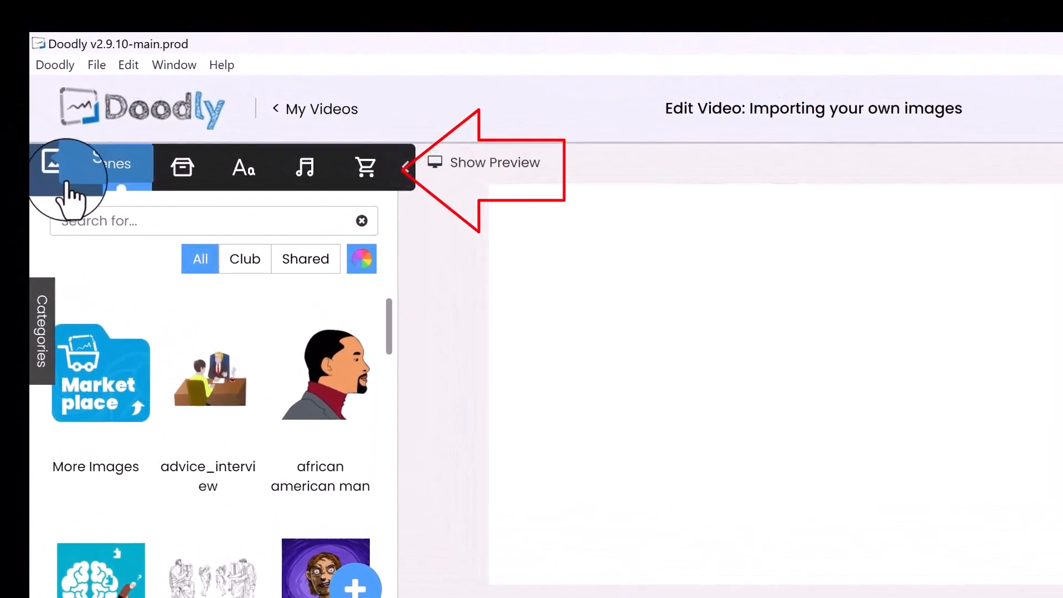
click(121, 168)
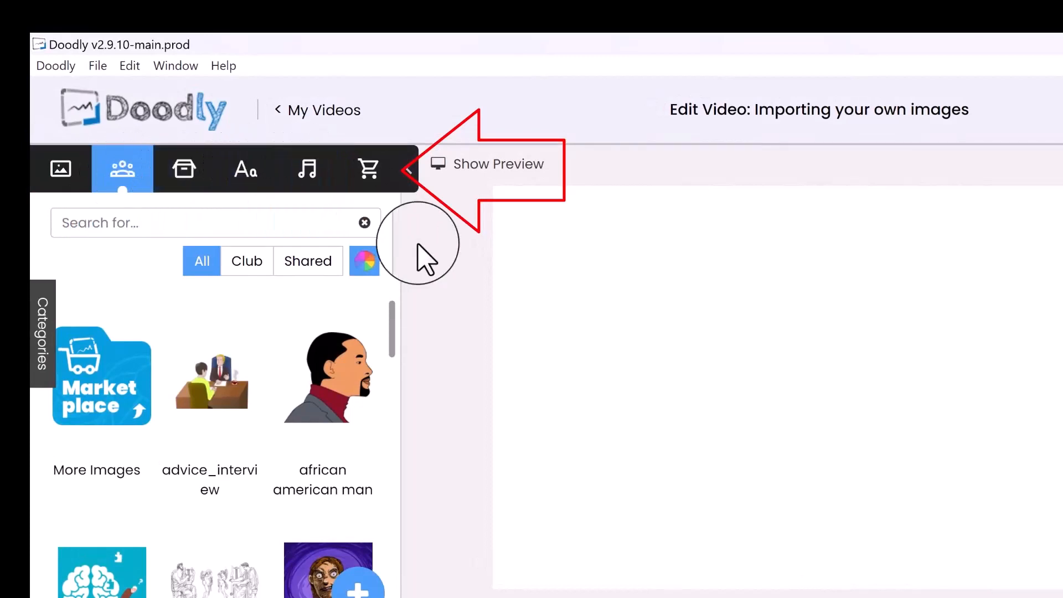
mouse_move(444, 302)
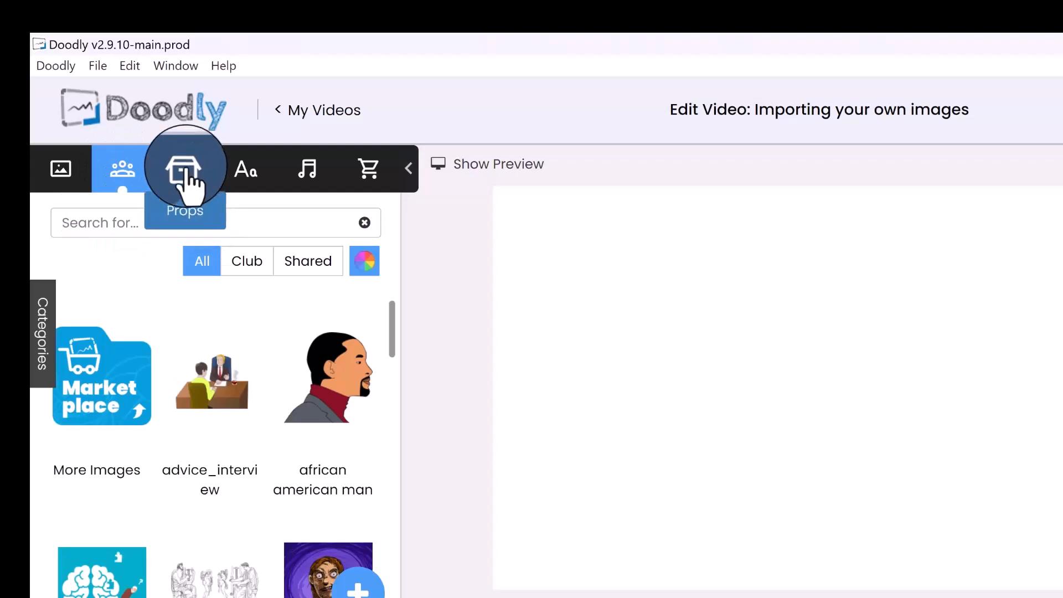
click(185, 169)
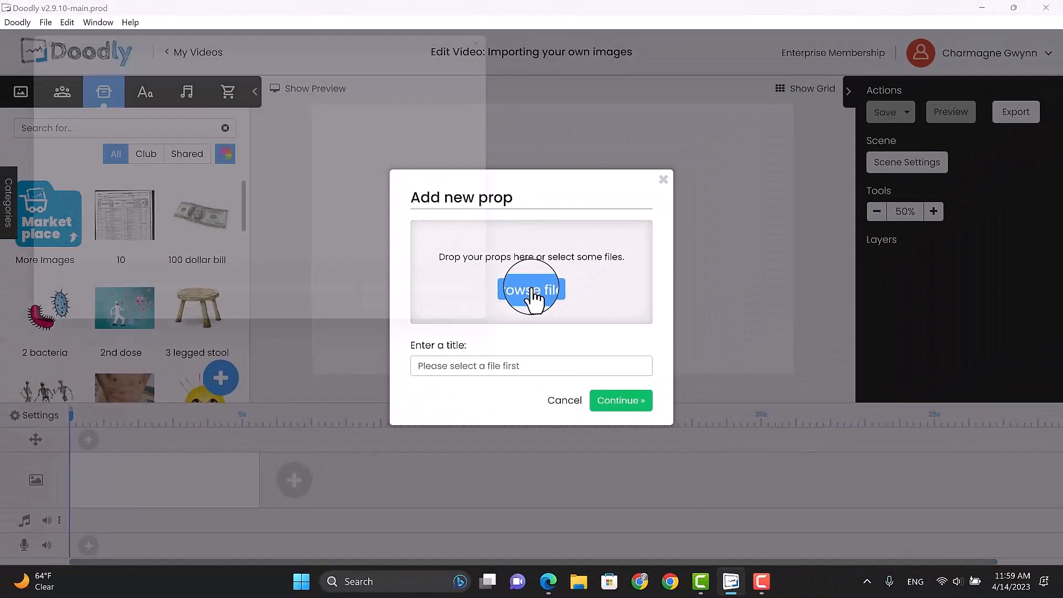
click(530, 289)
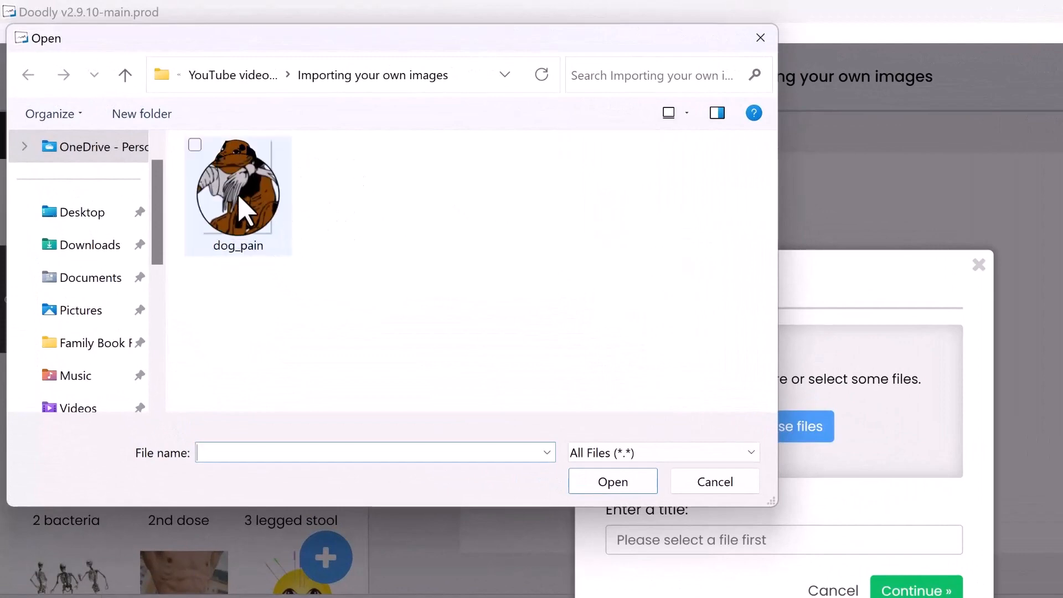
click(238, 186)
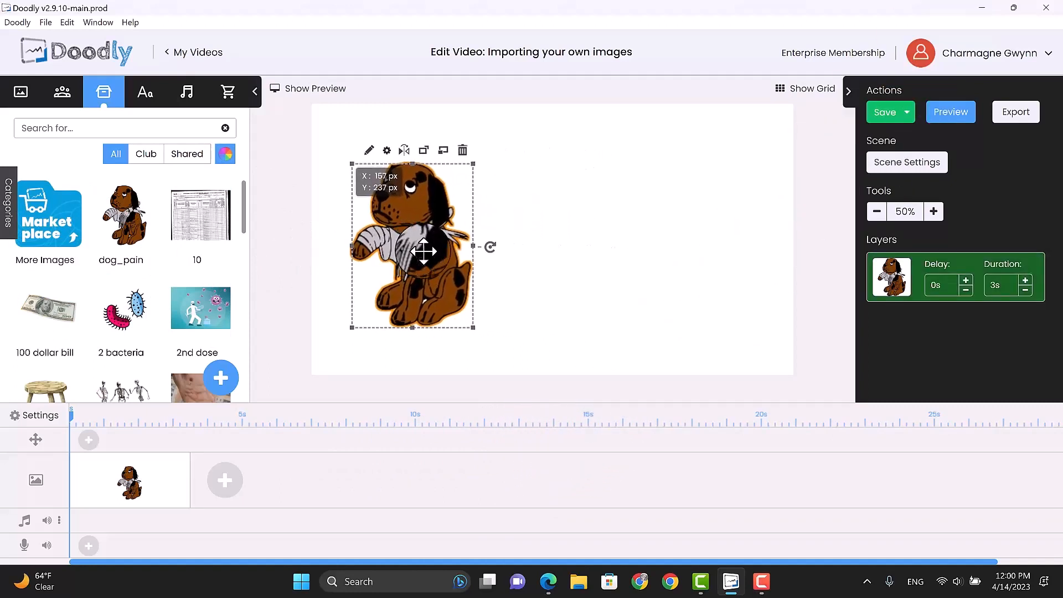
click(526, 292)
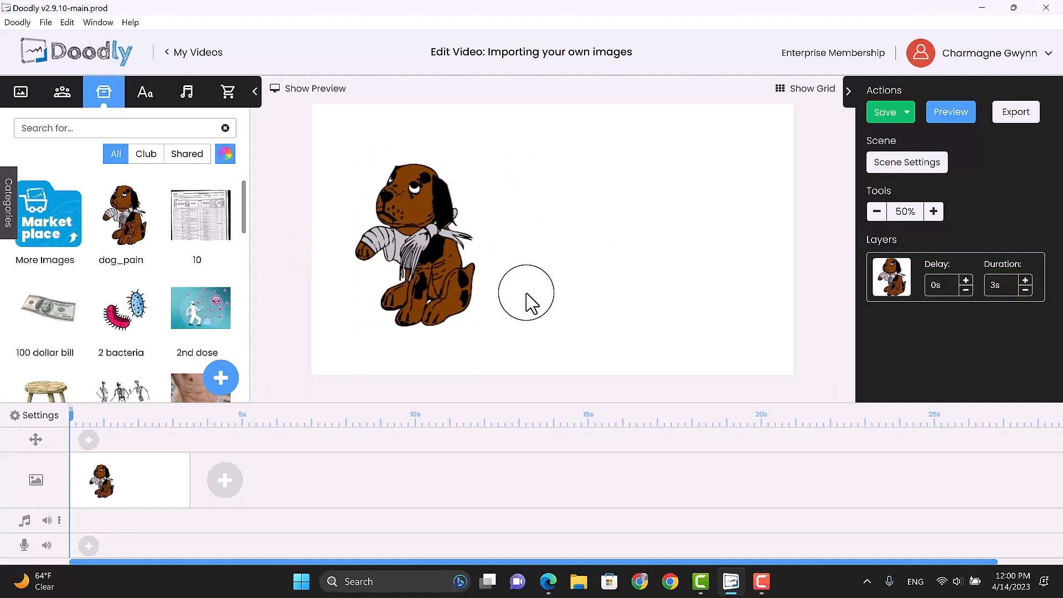
mouse_move(599, 235)
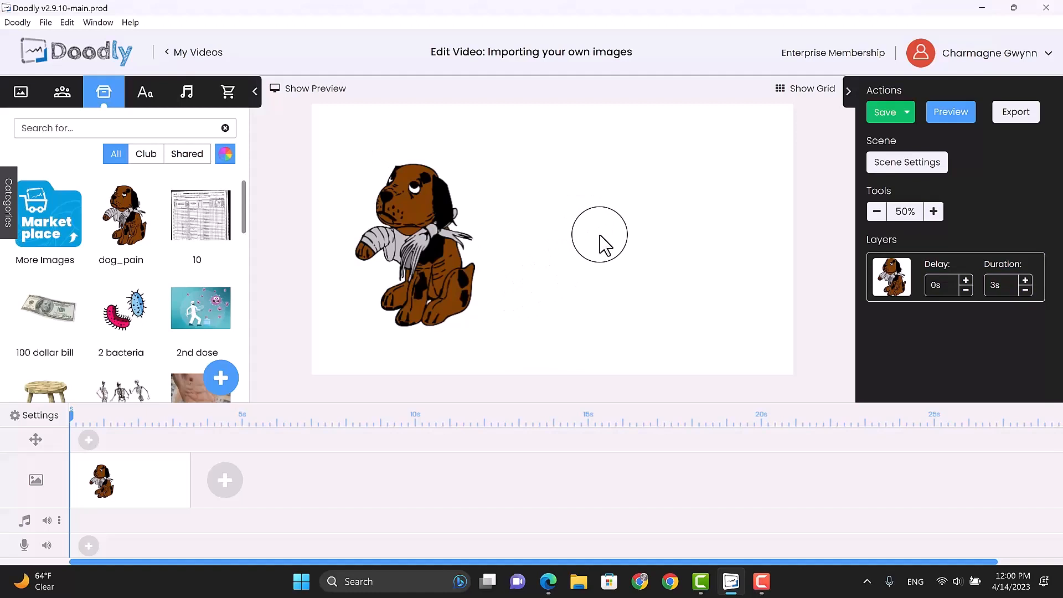
mouse_move(550, 273)
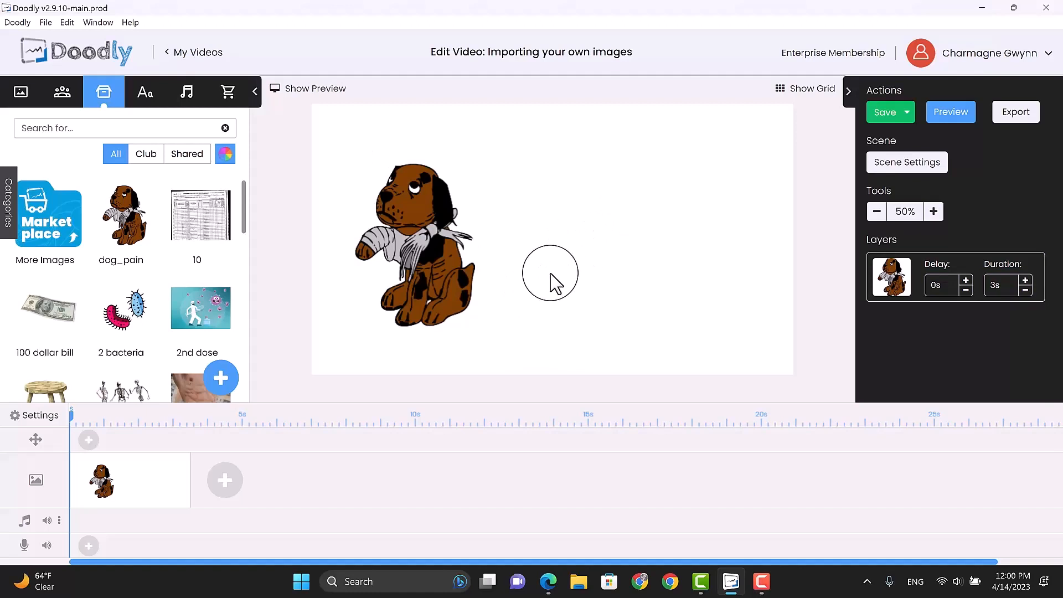
mouse_move(536, 271)
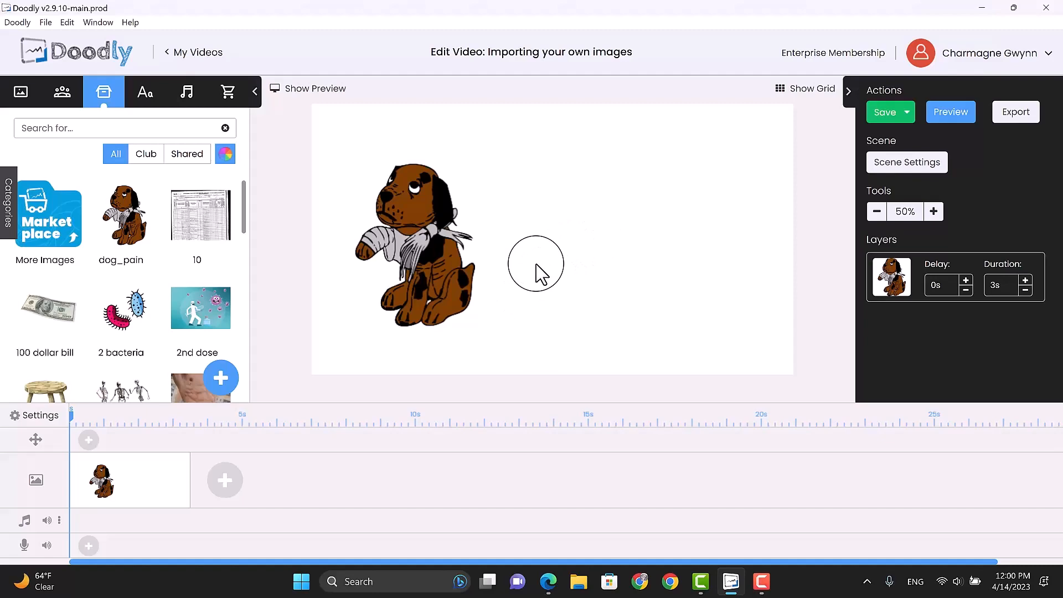
mouse_move(564, 421)
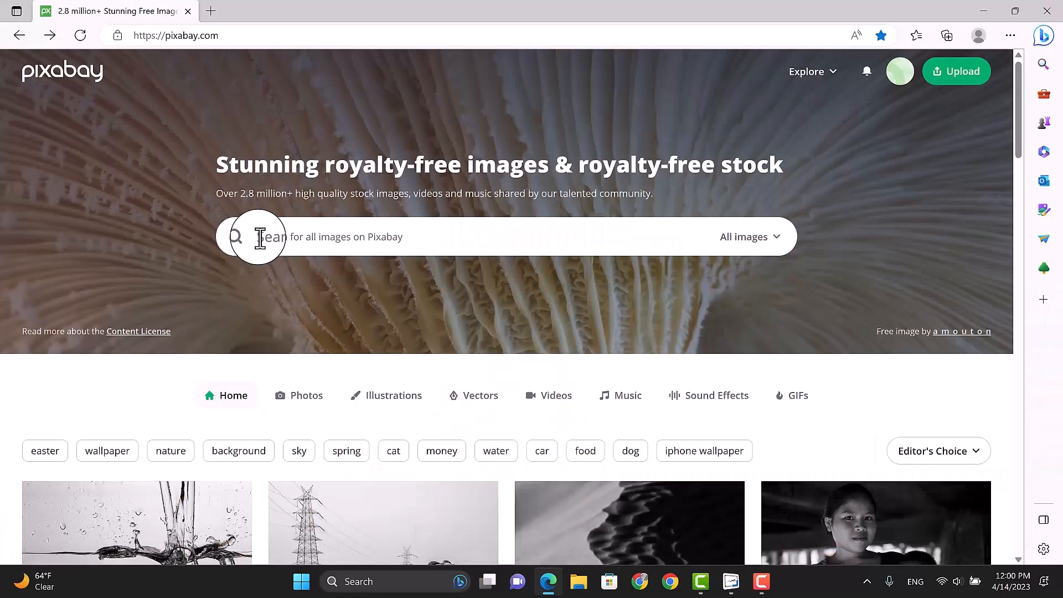
mouse_move(886, 254)
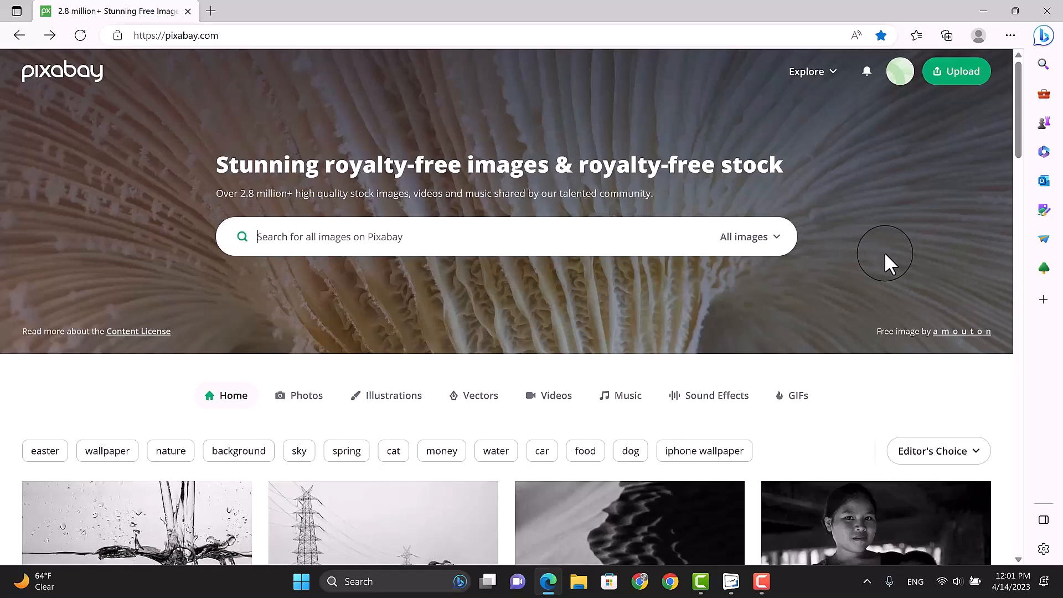
Step: Search Pixabay for 'dog' images
text(dog)
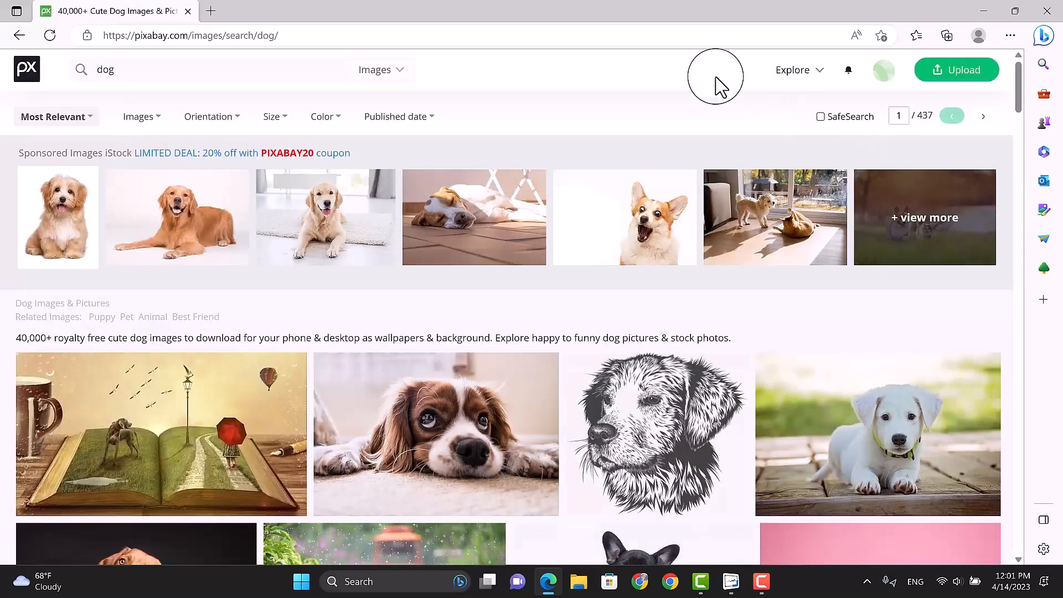
mouse_move(623, 437)
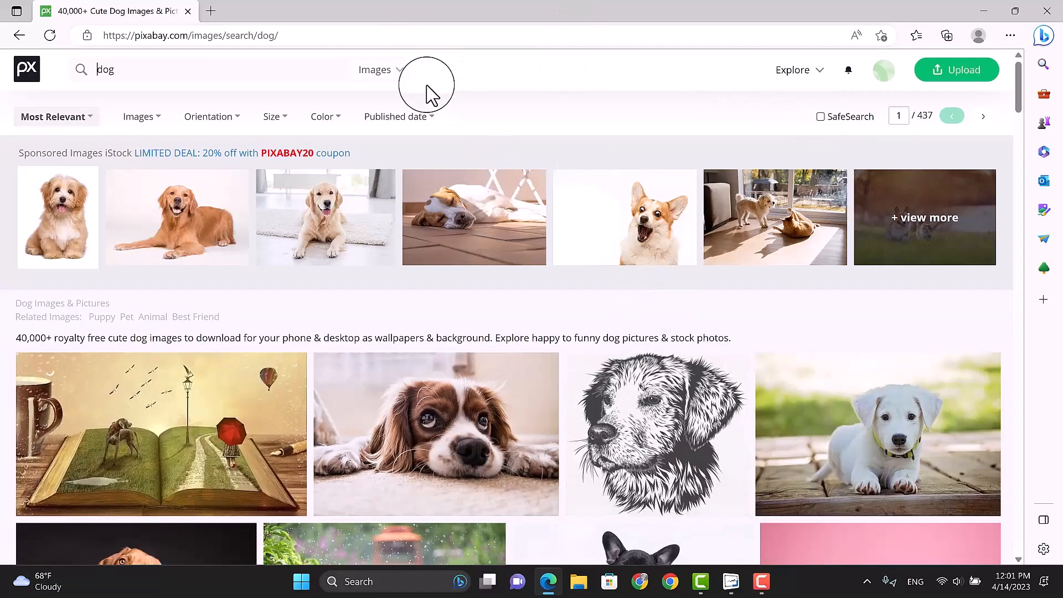
Step: Filter the dog results to Vector graphics via the media-type list
click(374, 68)
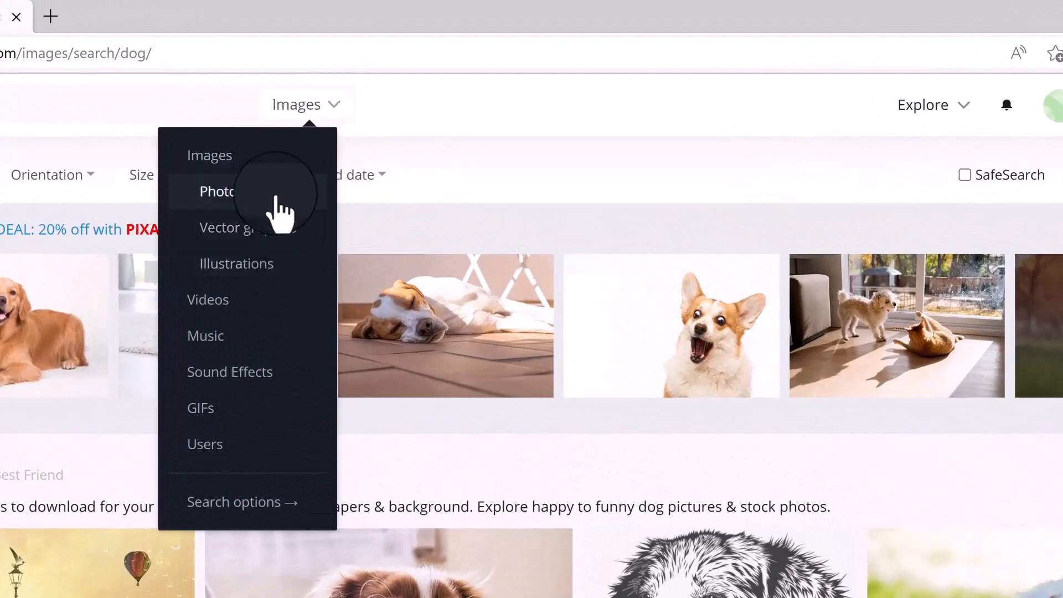
mouse_move(277, 204)
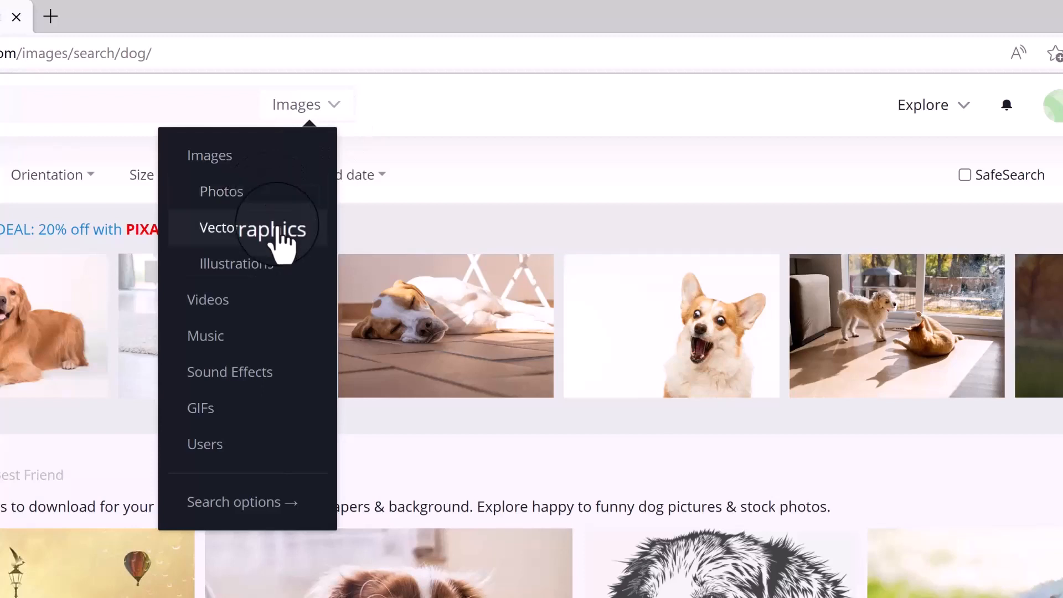
mouse_move(265, 278)
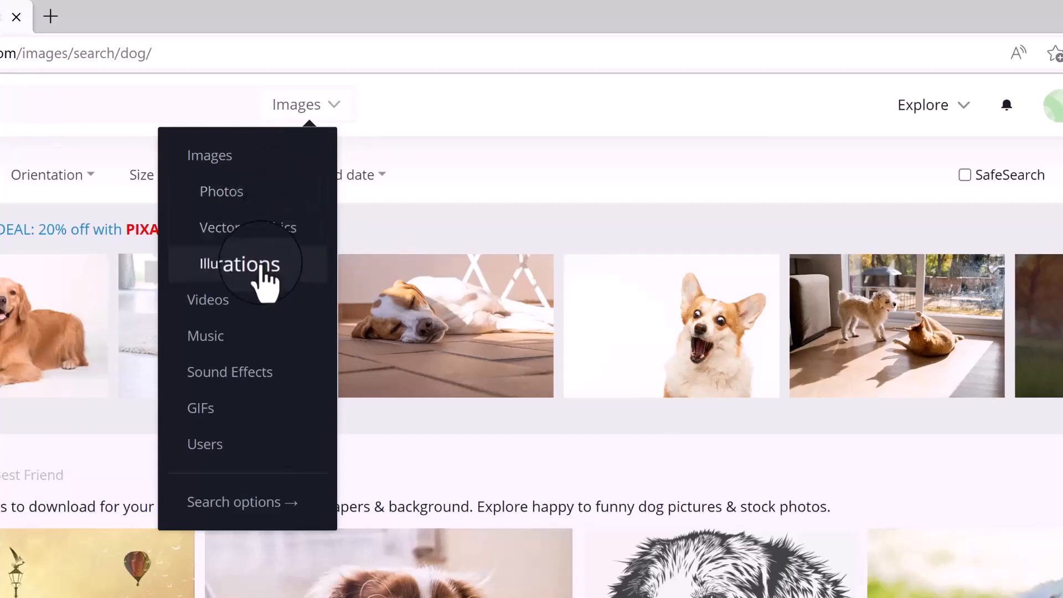
click(237, 264)
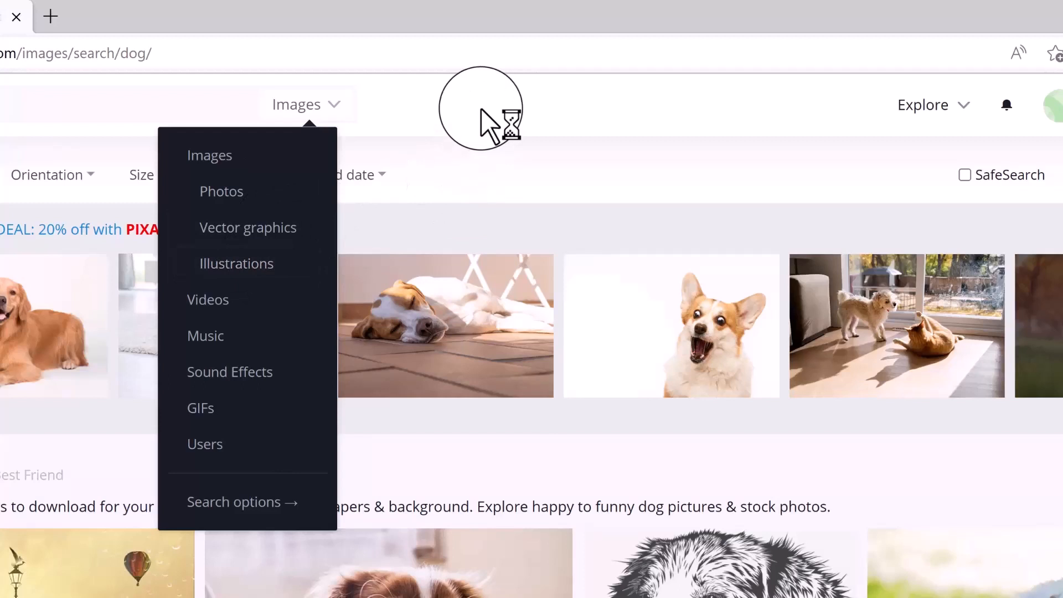
mouse_move(247, 227)
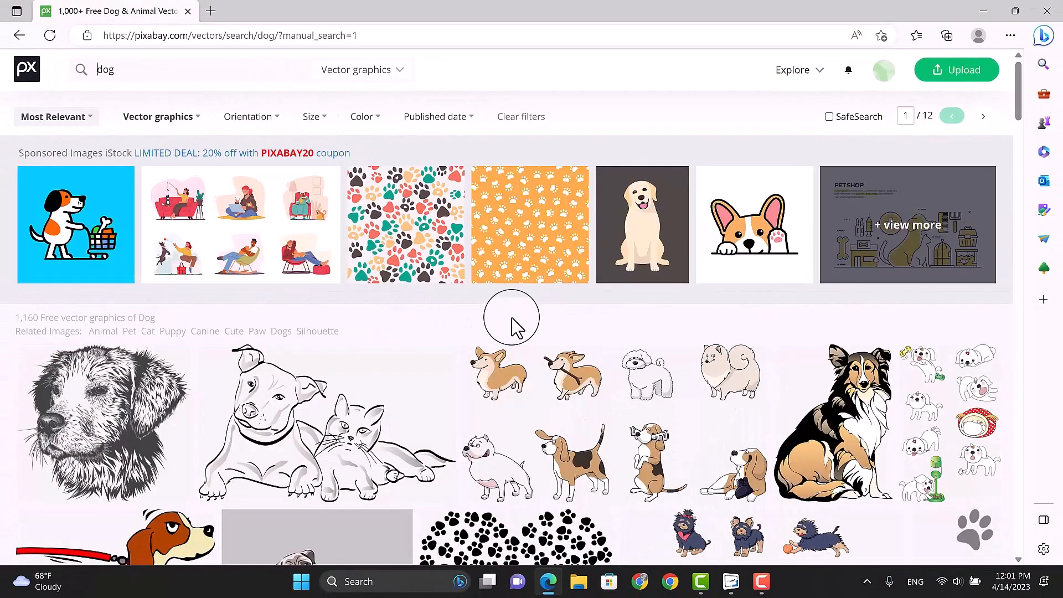
scroll(down, 3)
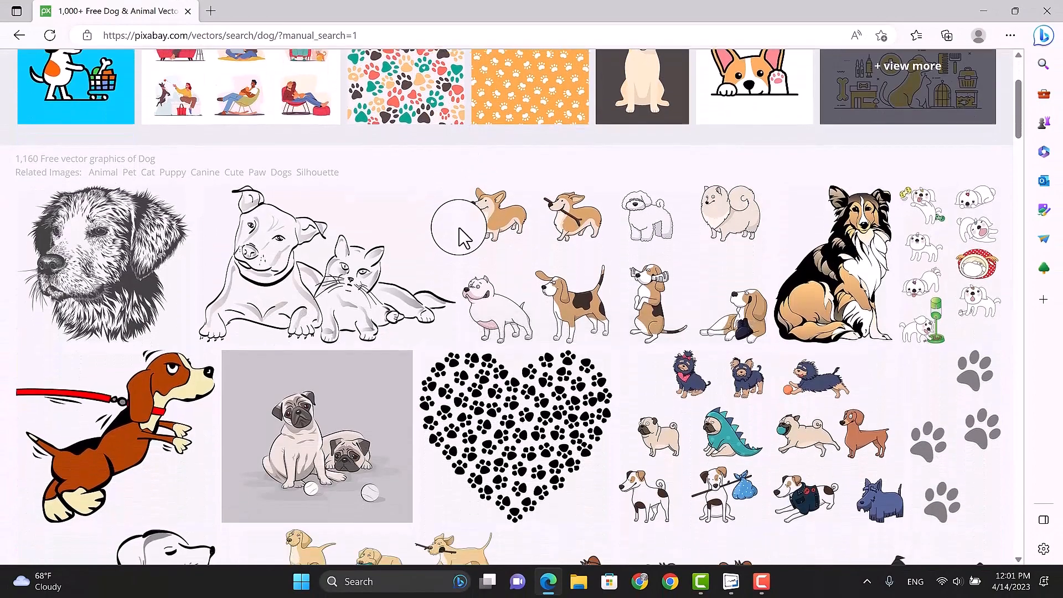
scroll(down, 3)
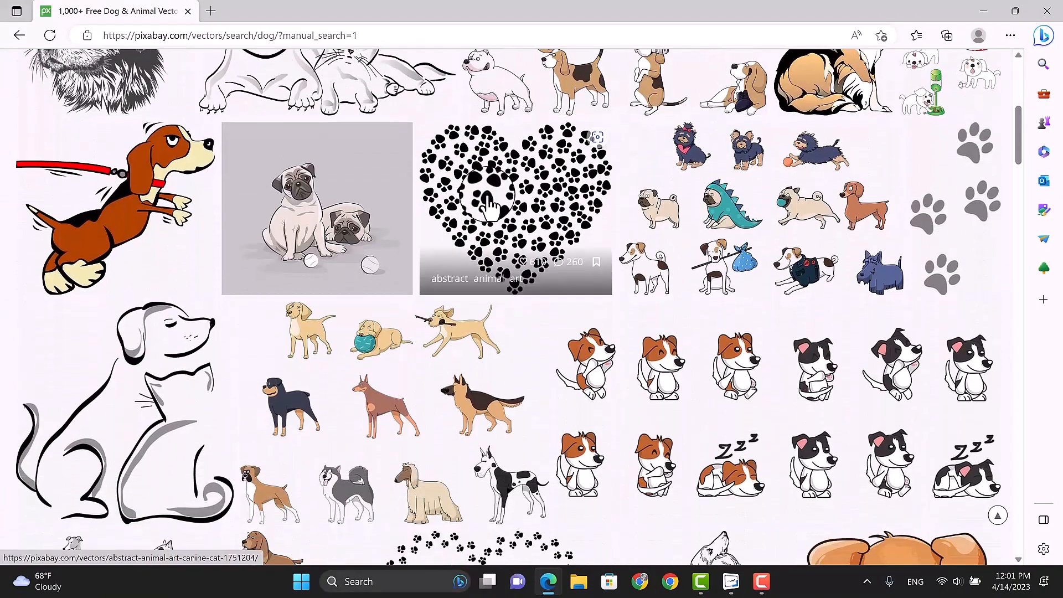
scroll(down, 3)
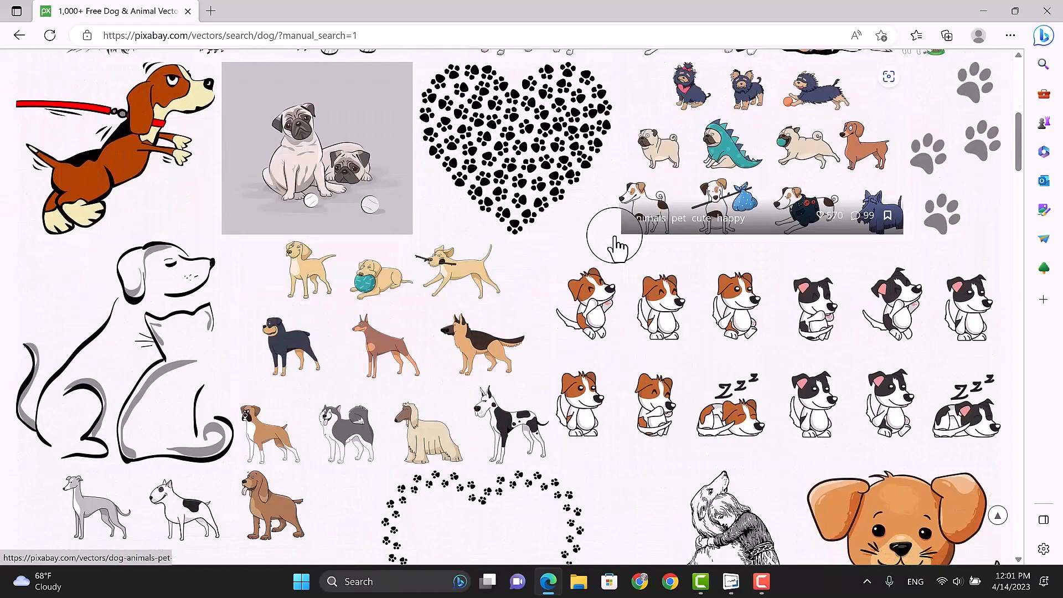
scroll(down, 3)
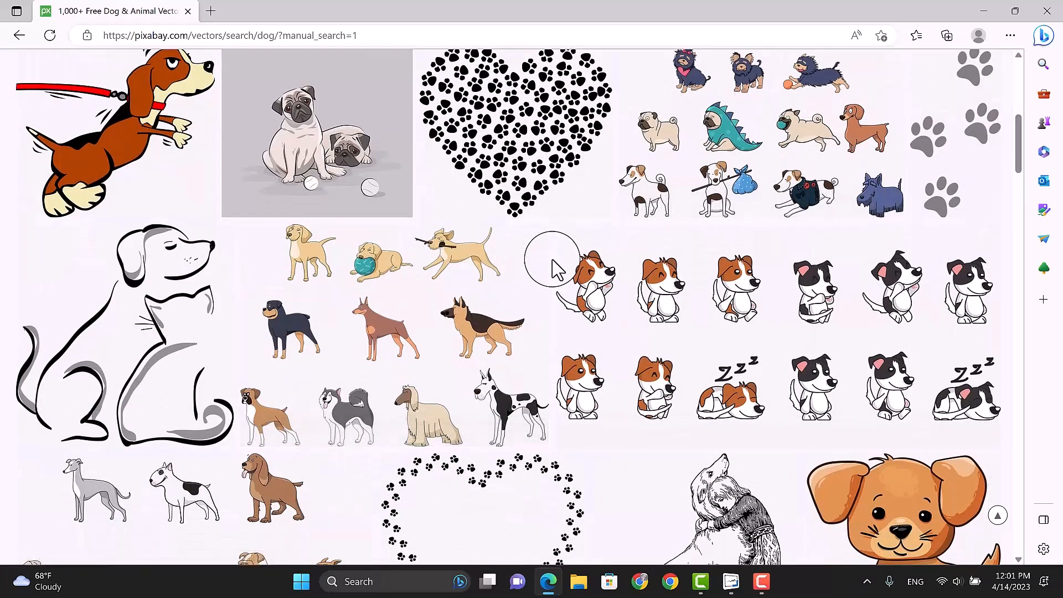
scroll(down, 3)
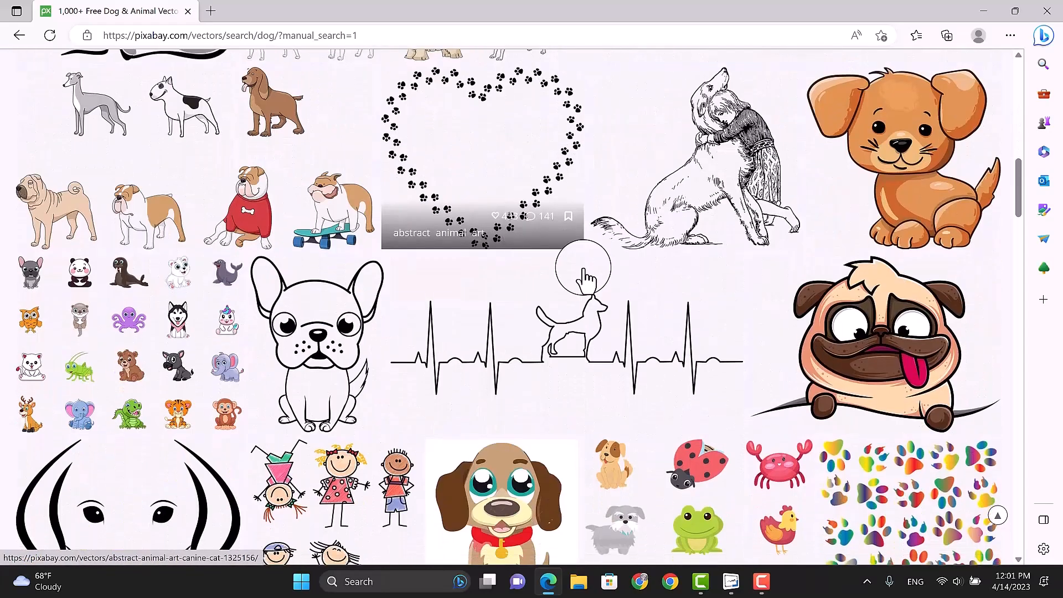
scroll(down, 3)
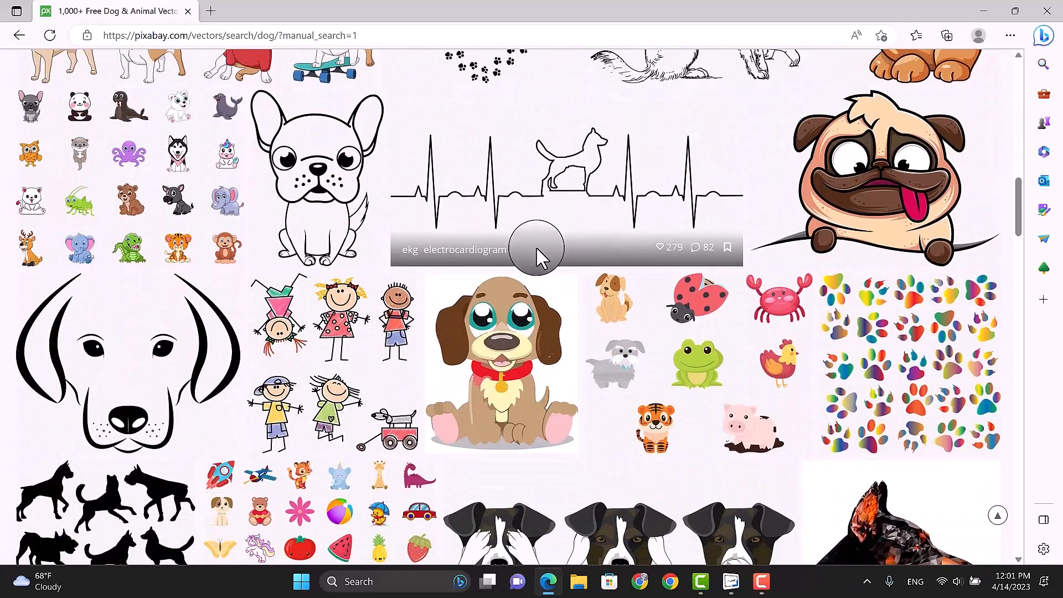
scroll(up, 3)
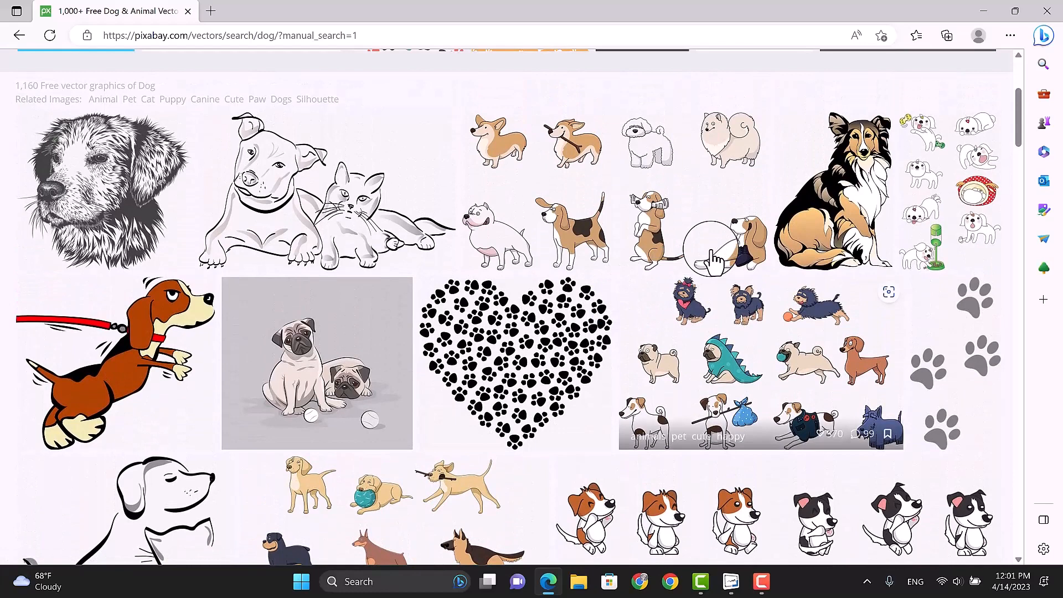
mouse_move(833, 197)
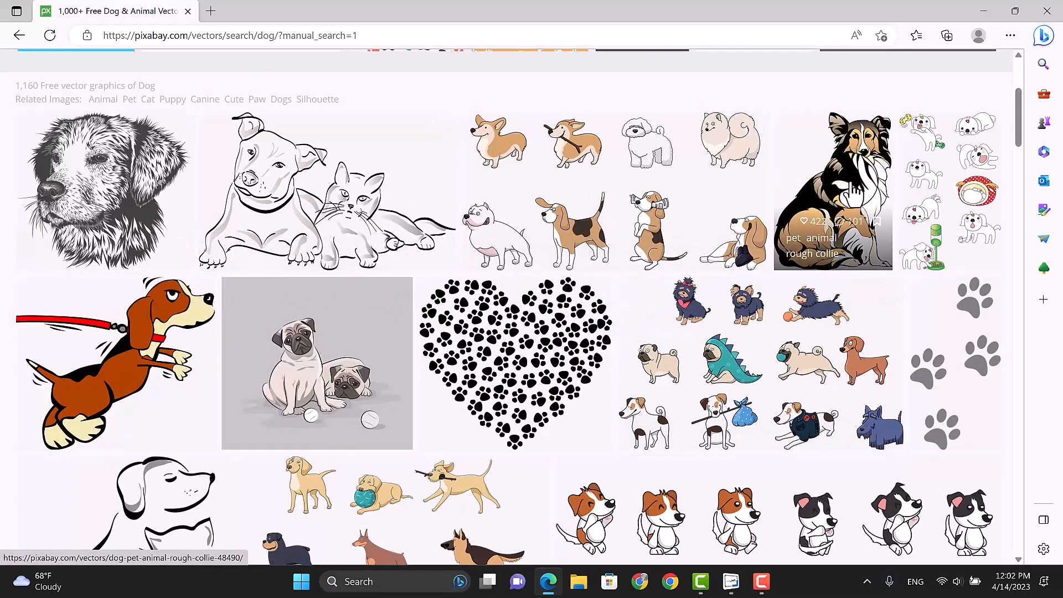
Step: Open the rough collie vector's own image page from the results
click(833, 189)
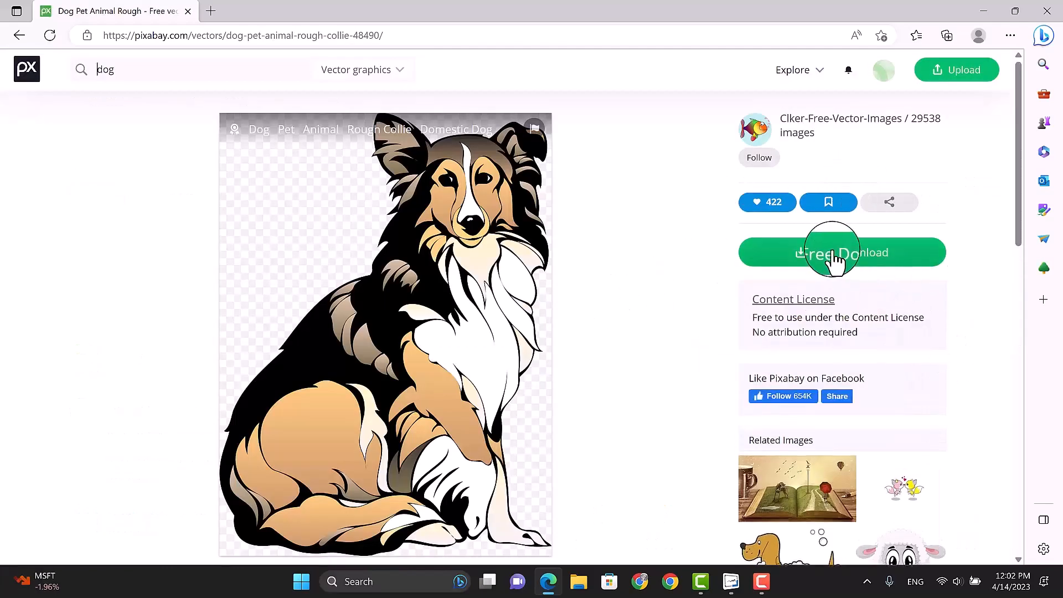
Step: Download the collie as a 960×1280 PNG and locate it in the browser downloads
click(842, 252)
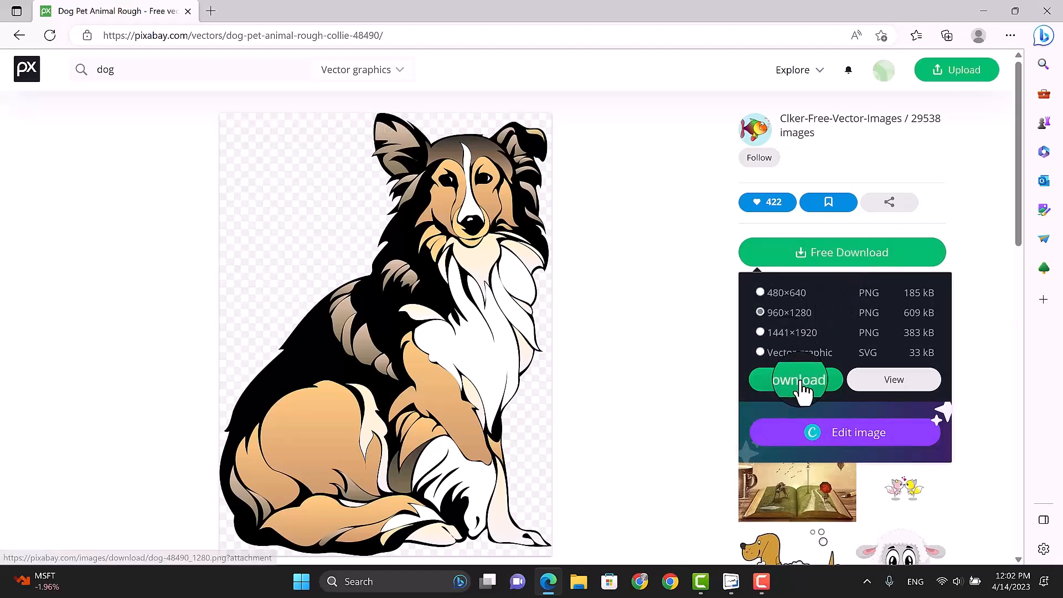
click(798, 379)
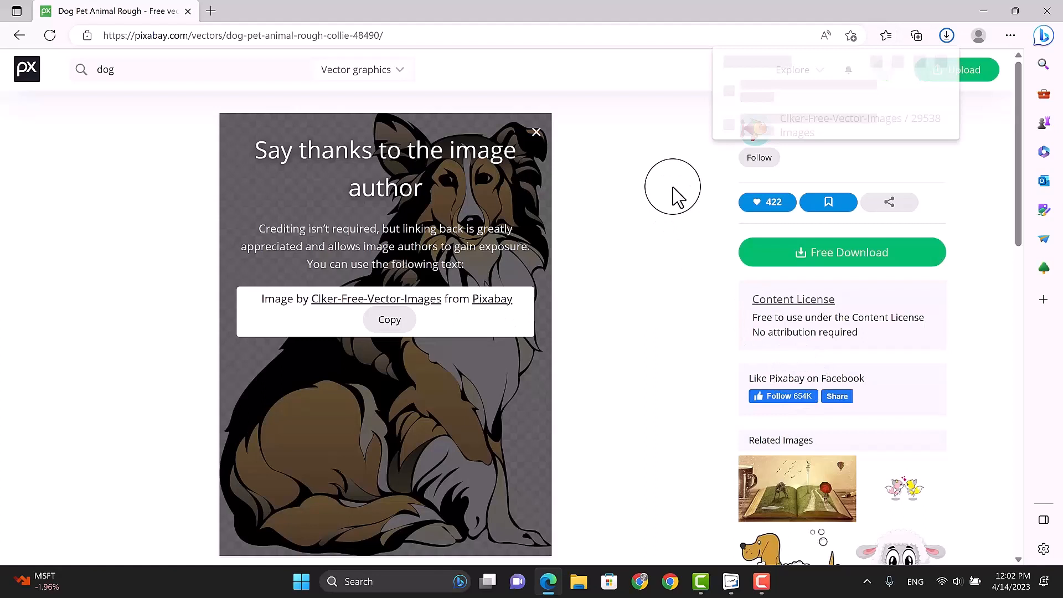
click(947, 35)
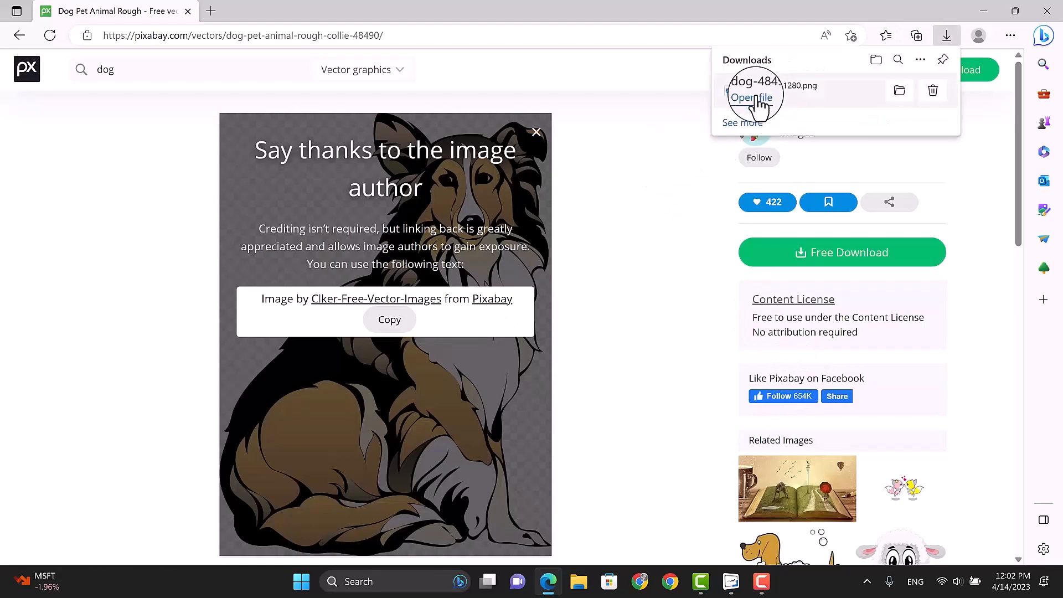
click(751, 98)
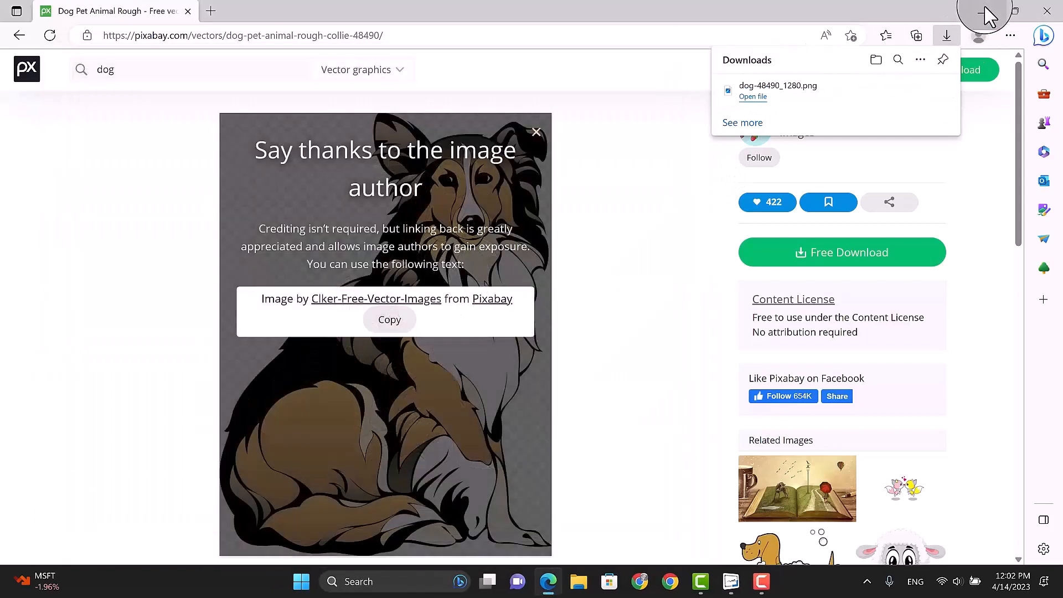
mouse_move(578, 582)
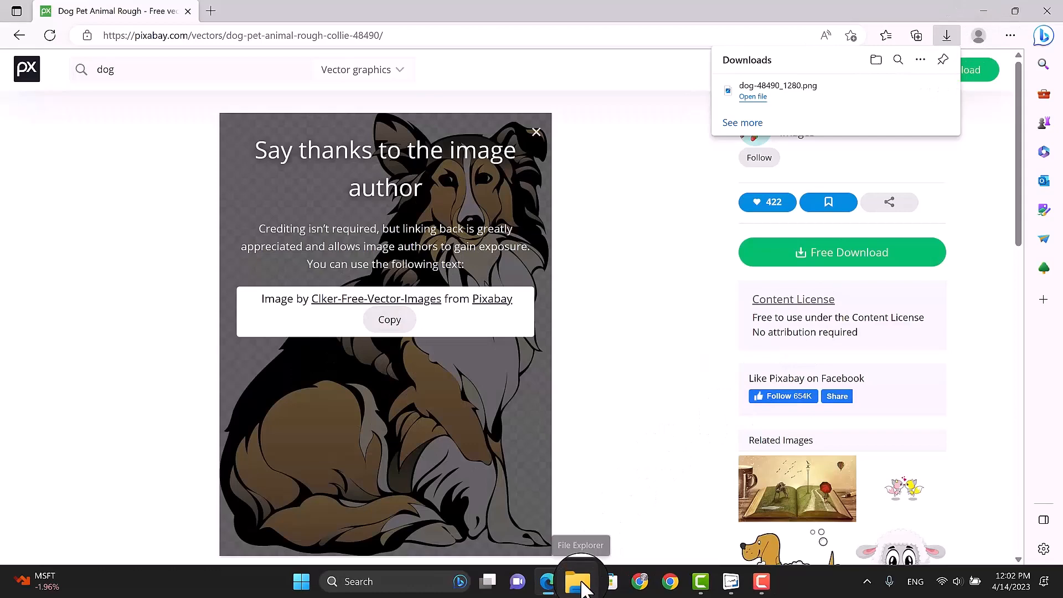
Step: Select dog-48490_1280 in Downloads and move it onto the desktop
click(579, 582)
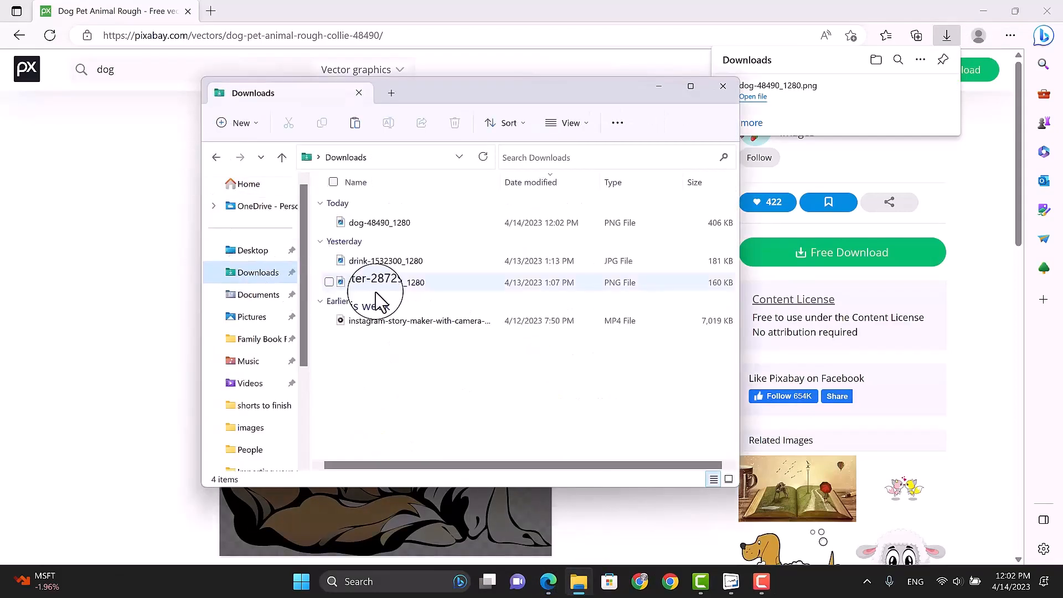
mouse_move(380, 223)
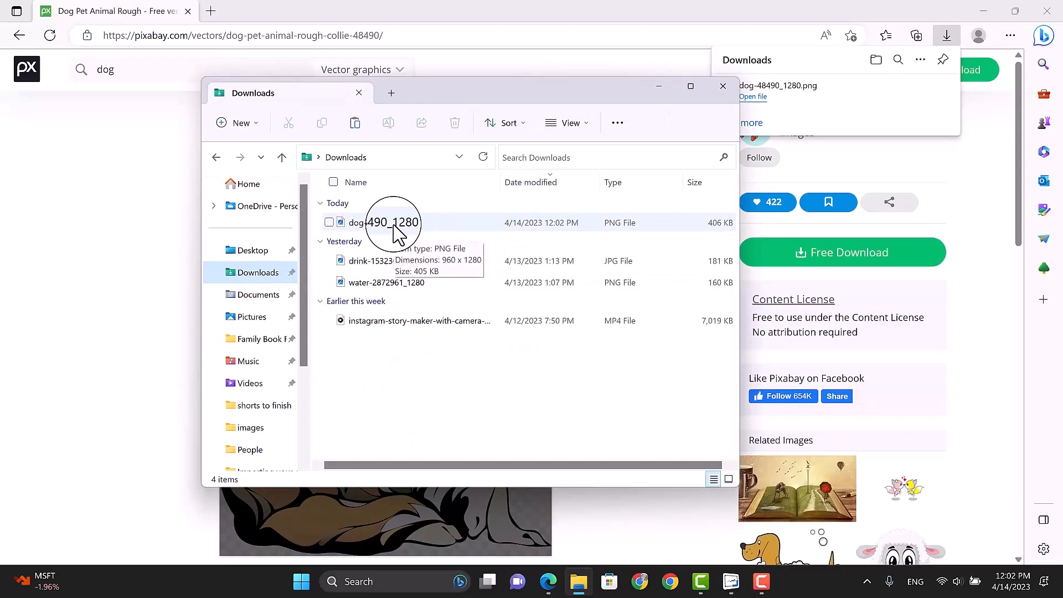
click(385, 222)
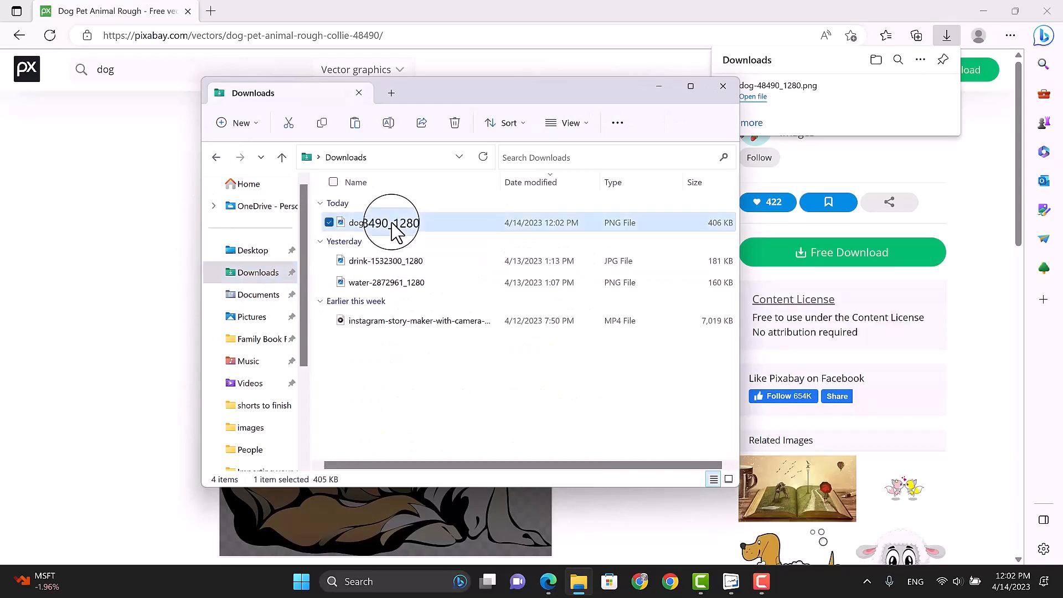
click(724, 86)
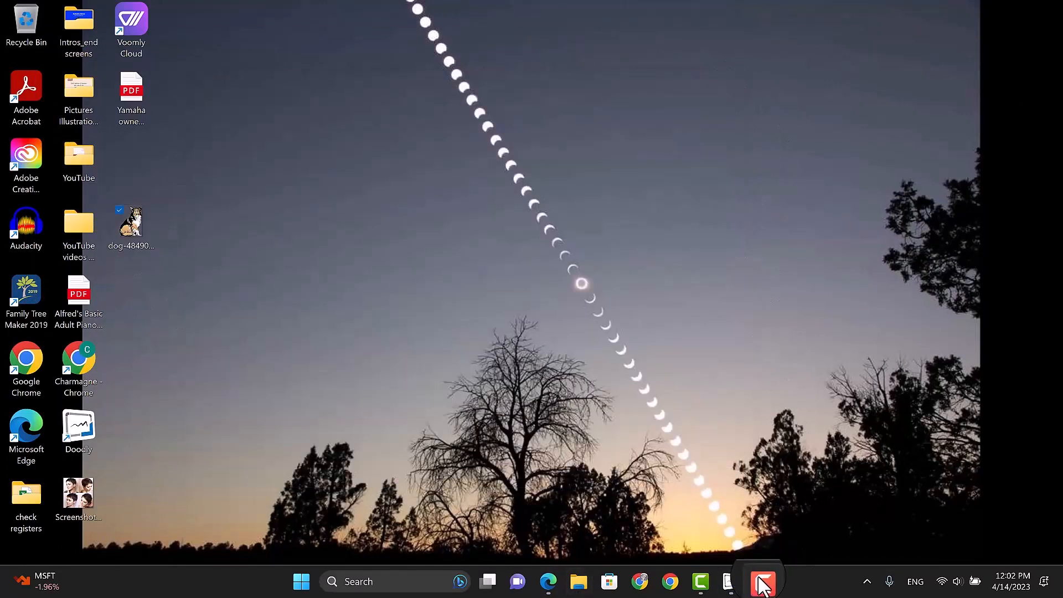
Step: Back in Doodly, choose dog-48490_1280 from the Desktop as a new custom prop
click(761, 581)
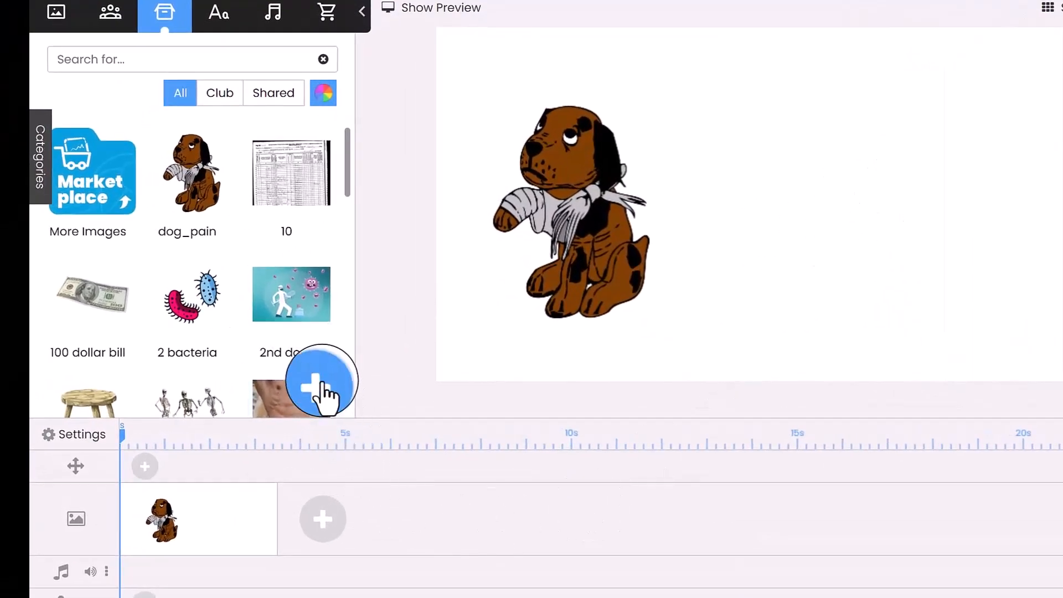
click(319, 381)
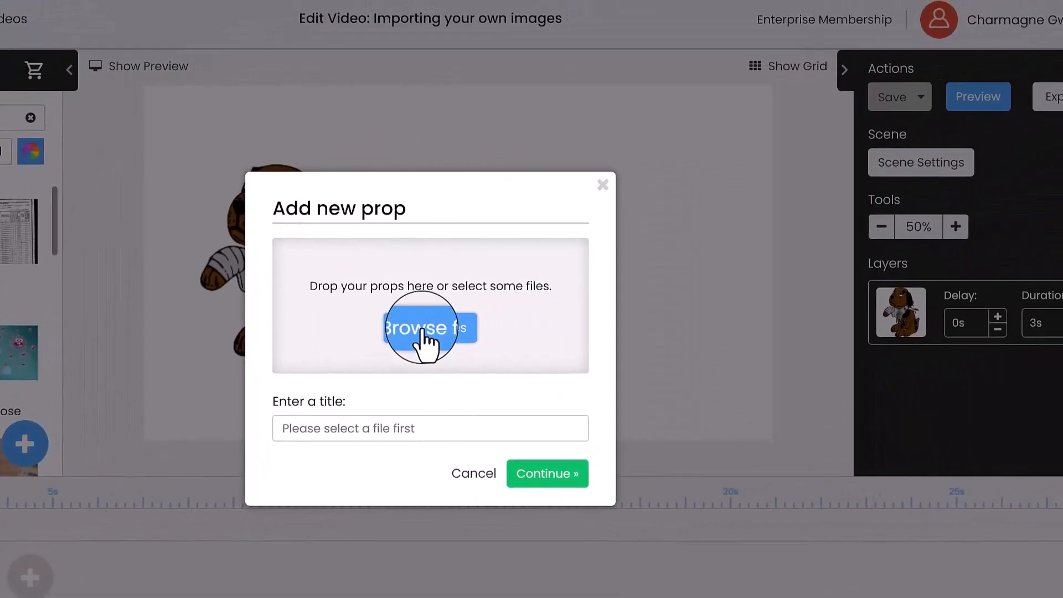
click(428, 328)
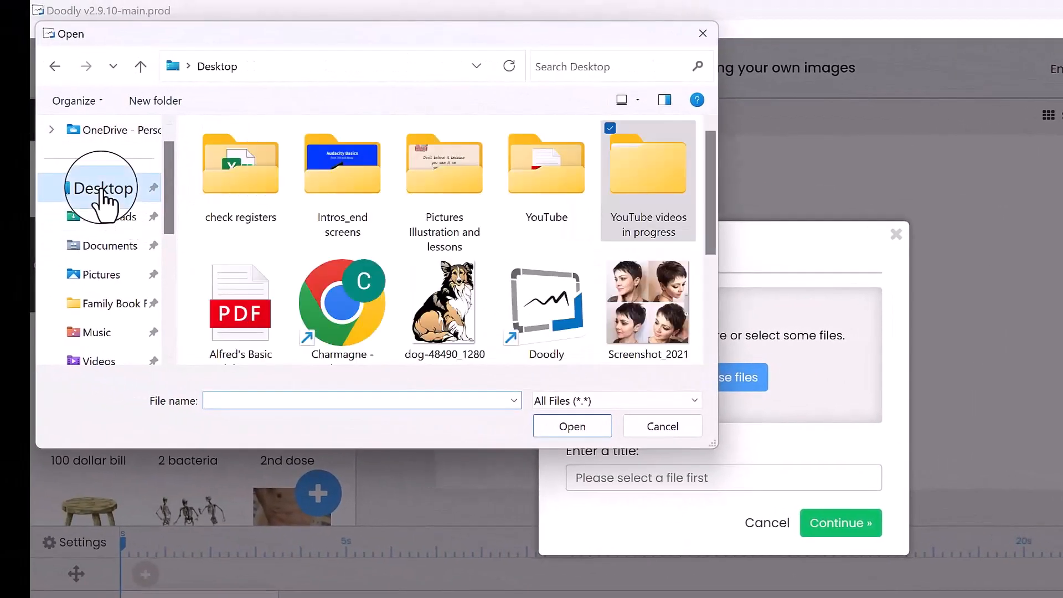
scroll(down, 3)
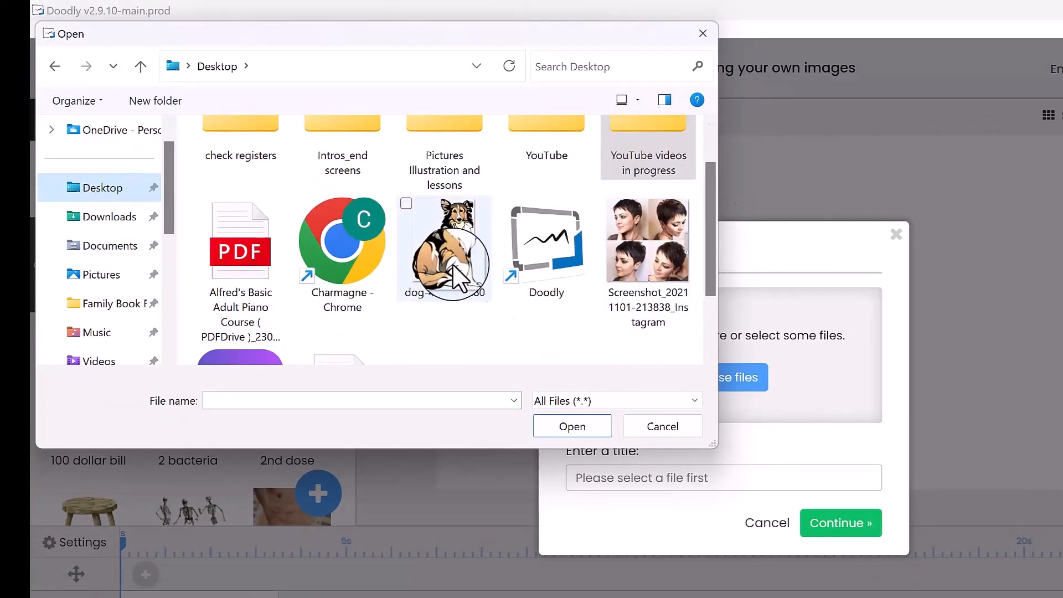
click(571, 426)
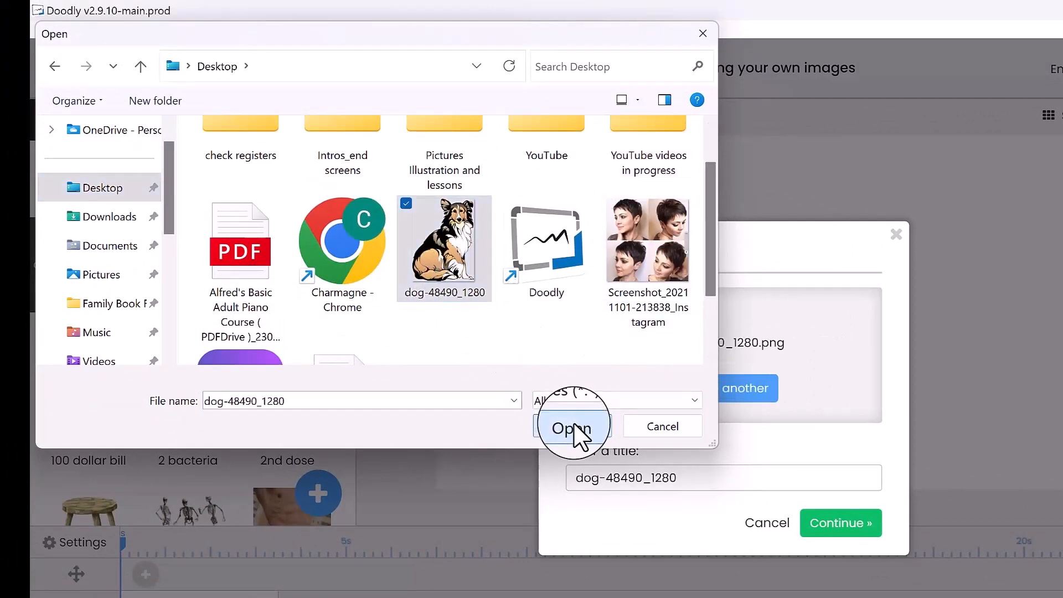
click(573, 427)
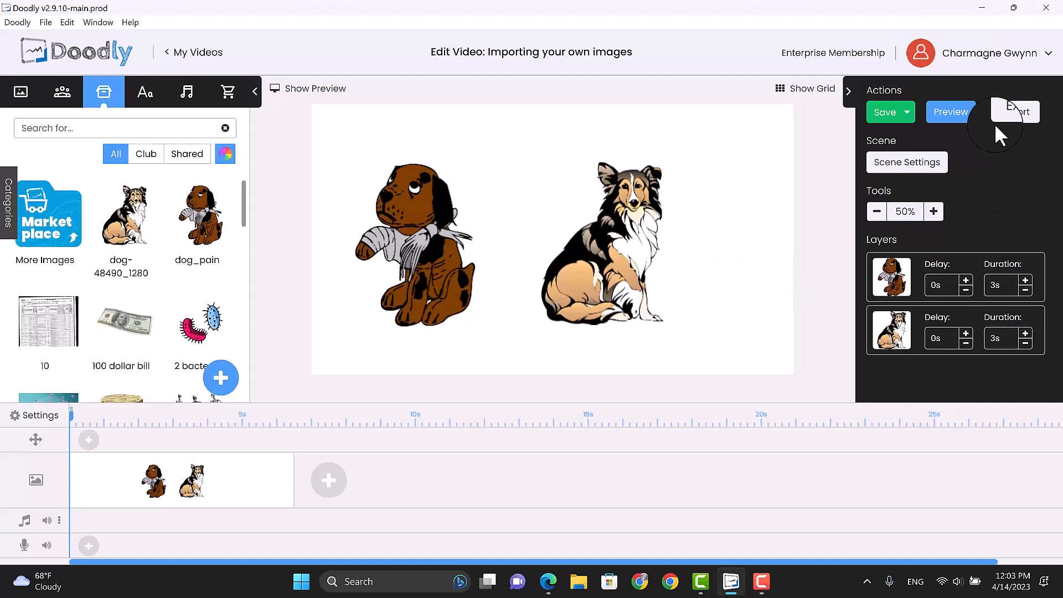
mouse_move(951, 112)
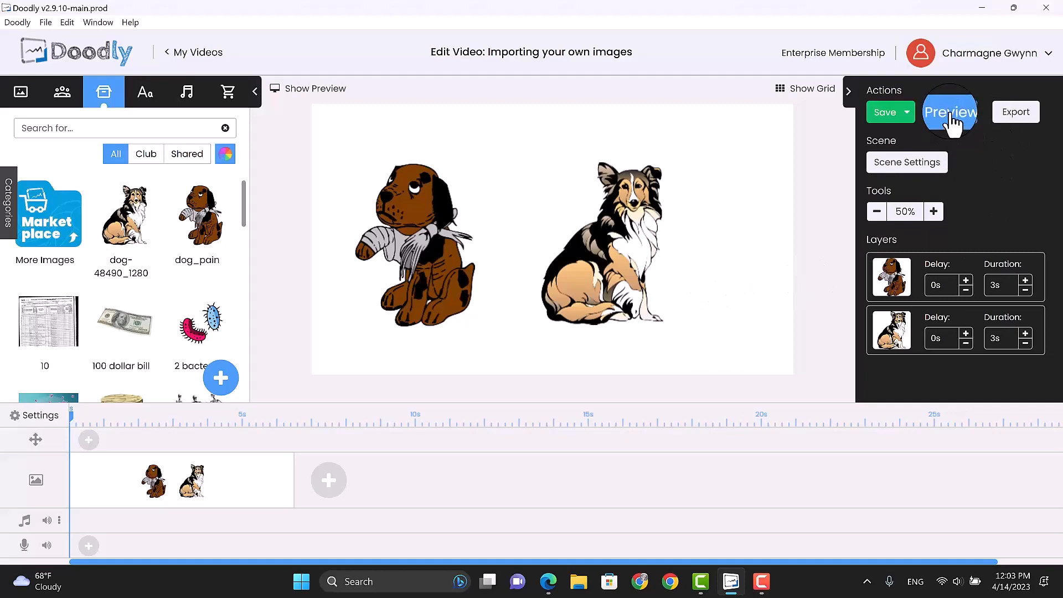
click(950, 112)
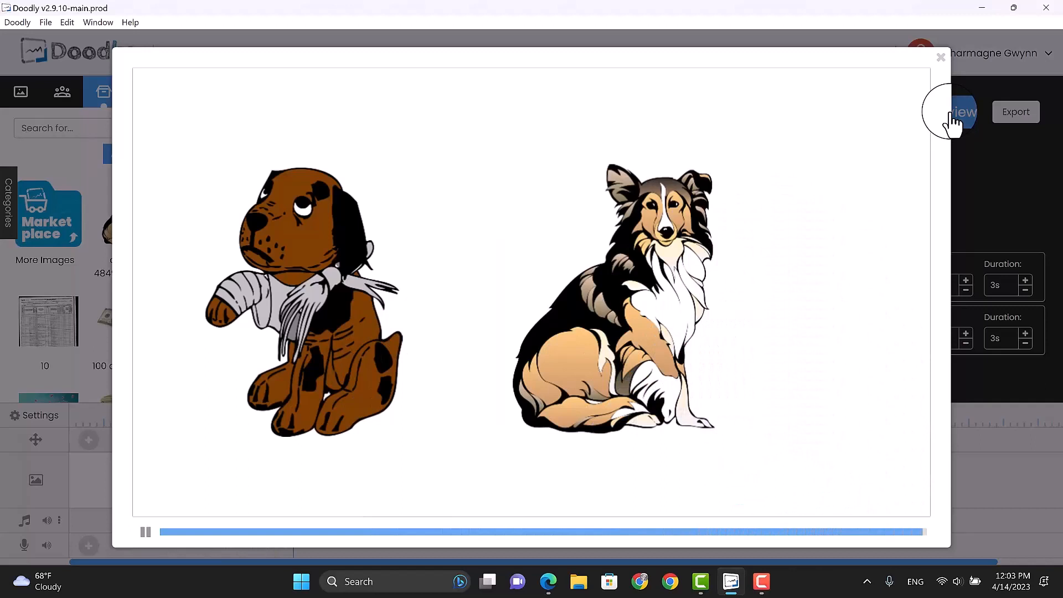
click(145, 531)
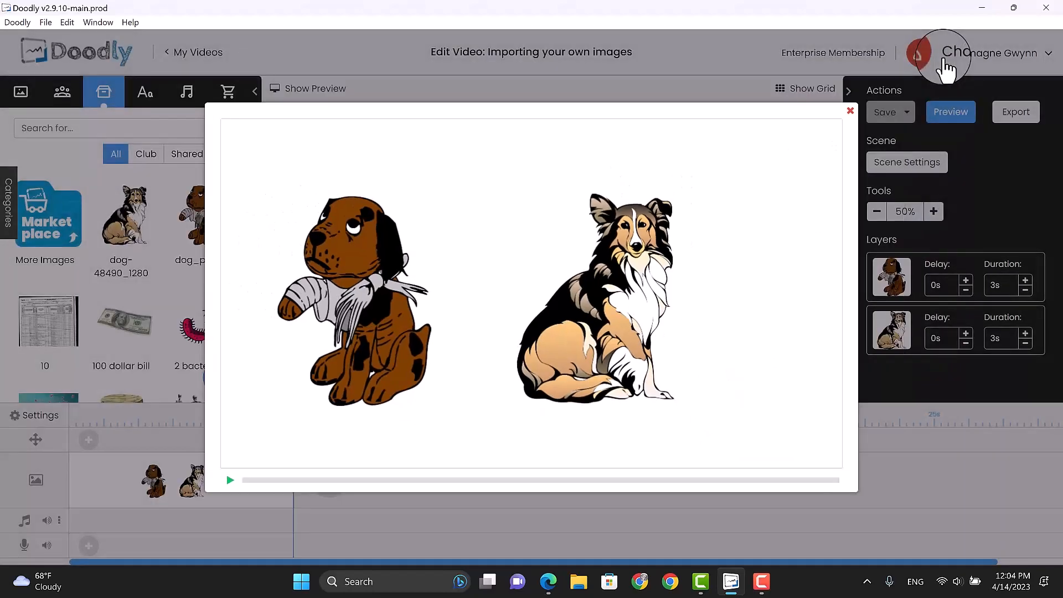
click(850, 111)
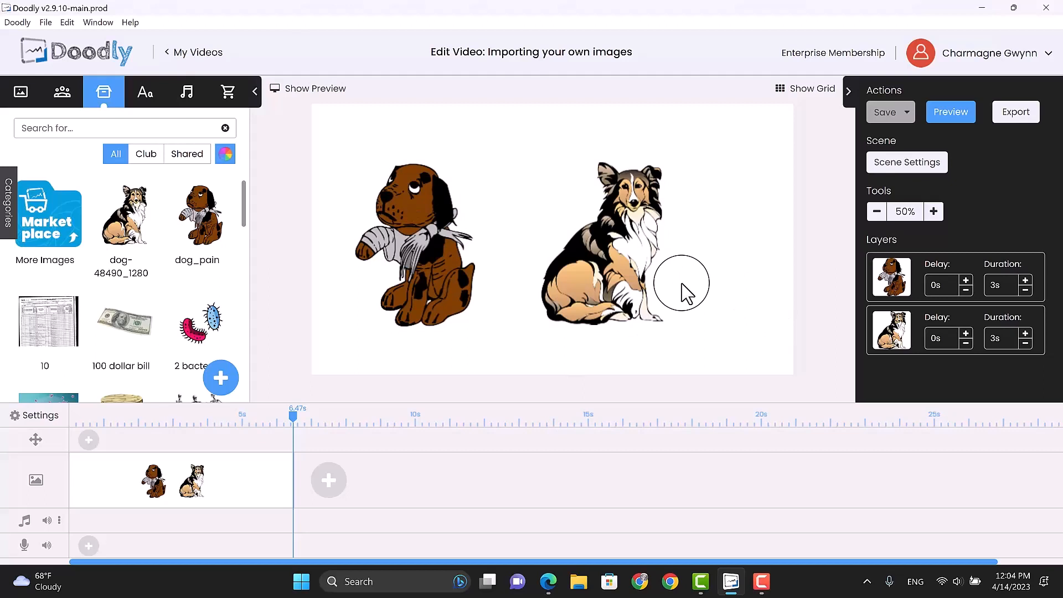
mouse_move(668, 281)
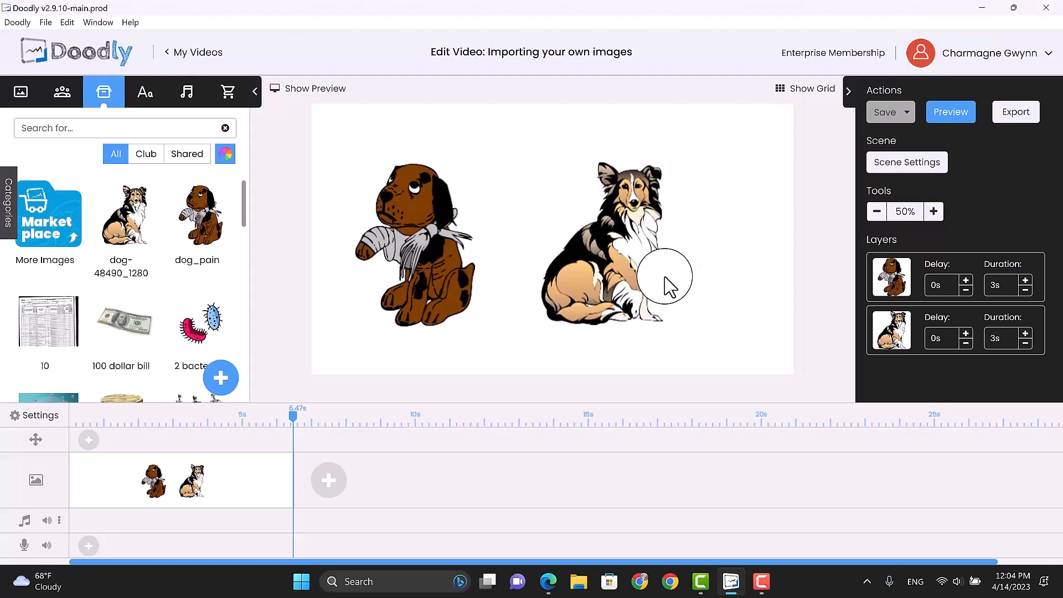
mouse_move(696, 272)
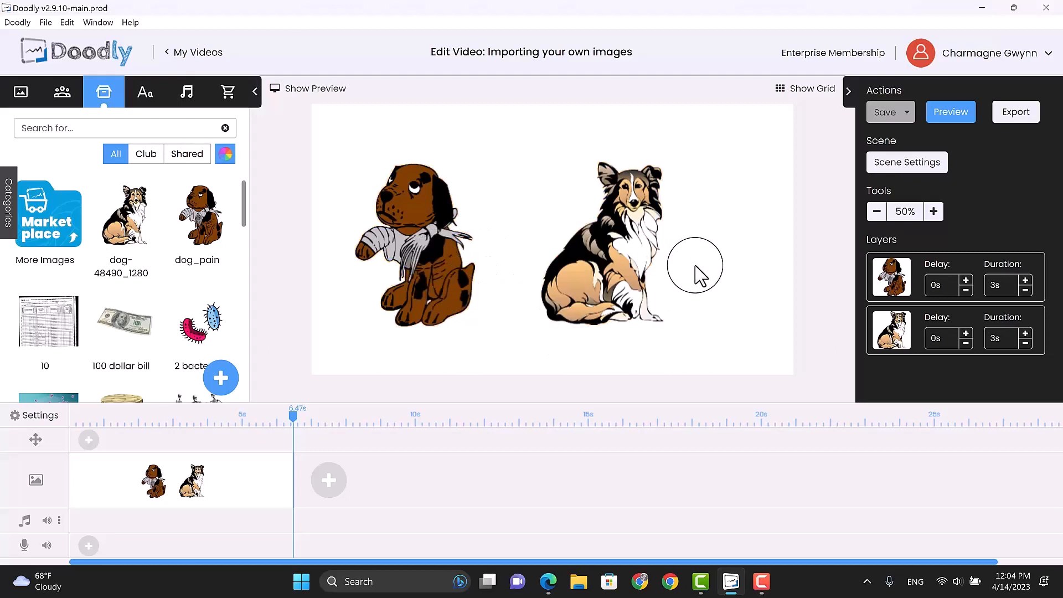
mouse_move(695, 278)
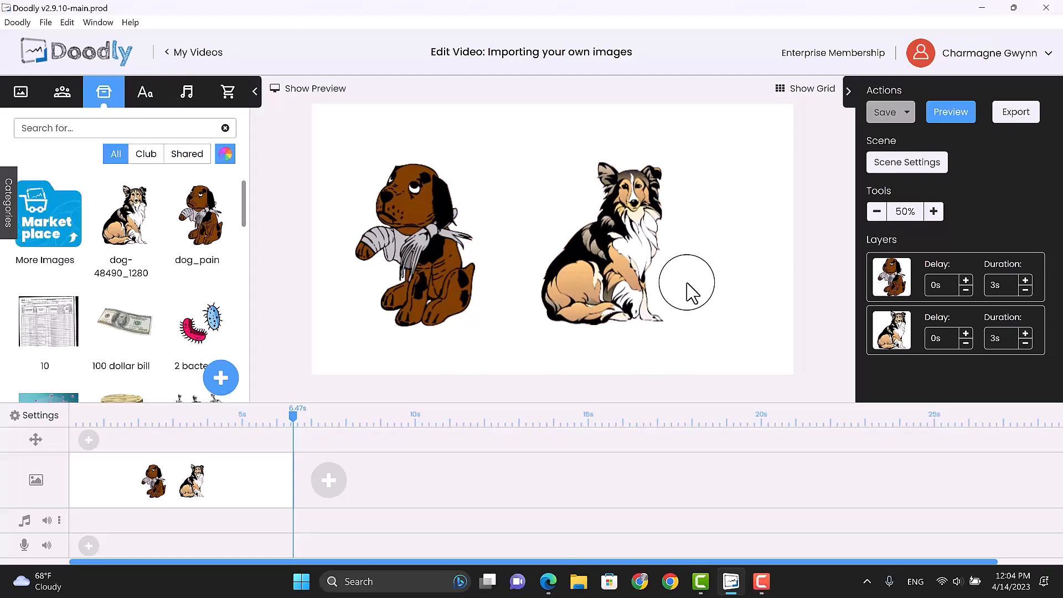
mouse_move(706, 313)
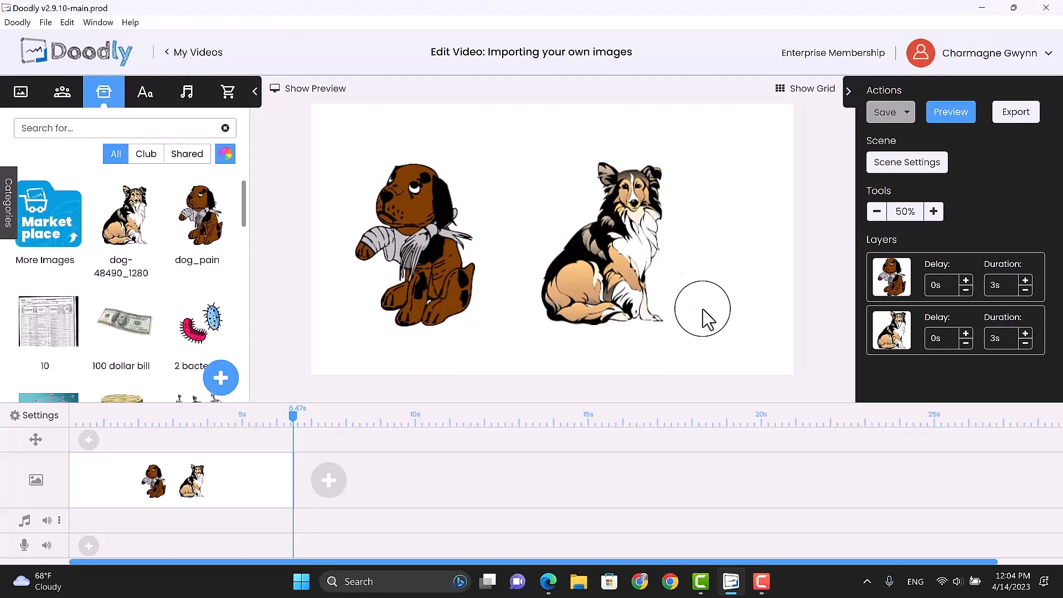
click(762, 582)
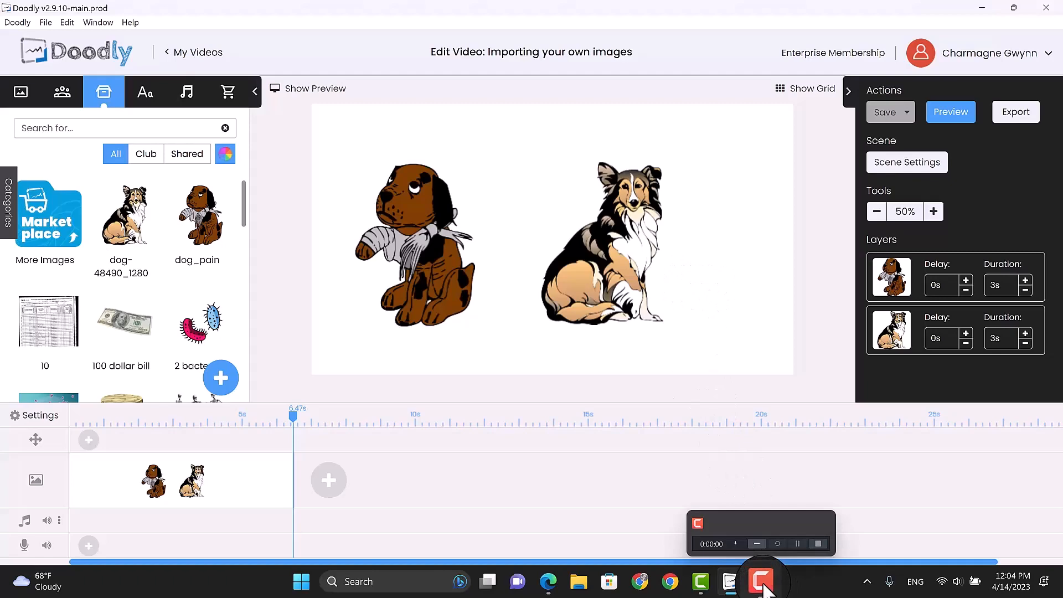